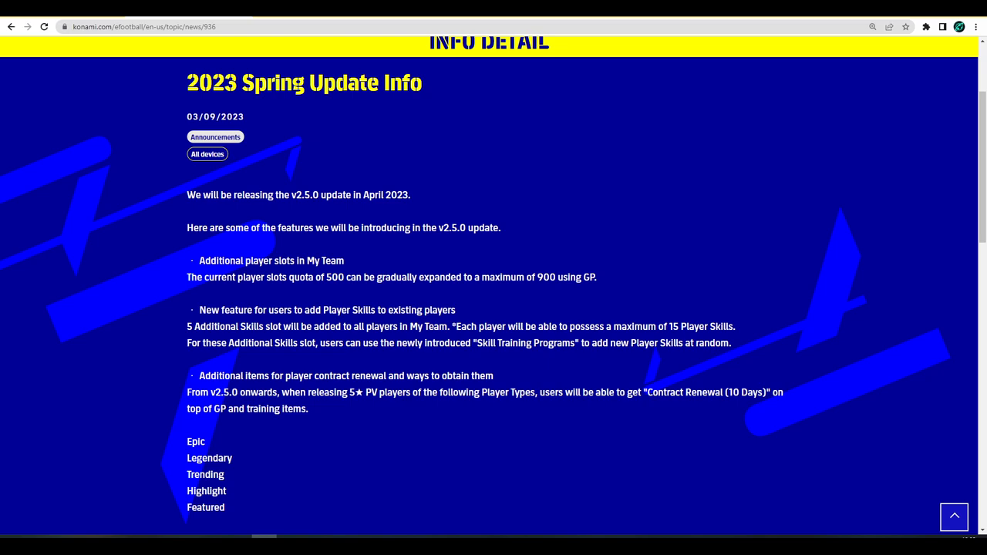
{"action": "mouse_move", "coordinate": [225, 253]}
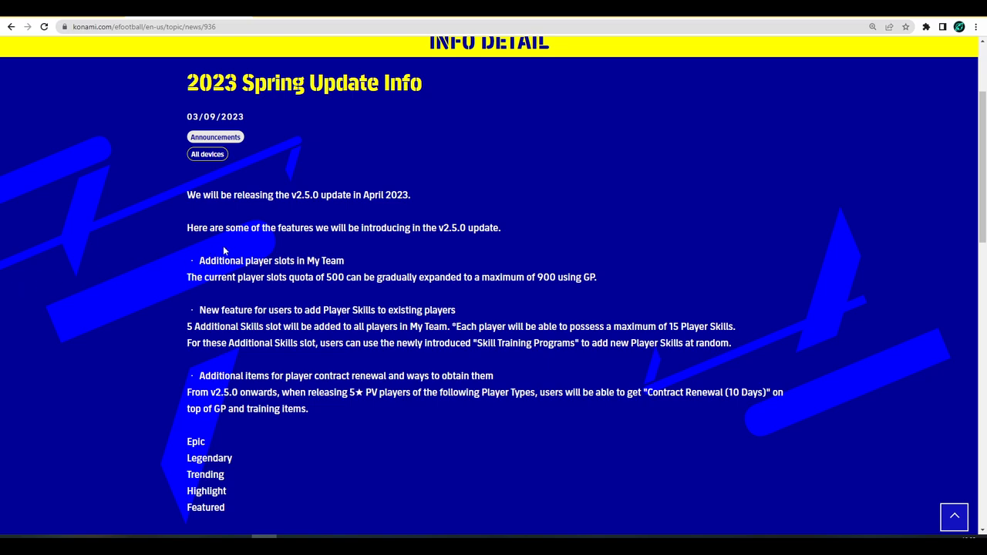
Highlight the 'Additional player slots in My Team' heading, the 900 maximum, and the Player Skills heading
{"action": "scroll", "scroll_direction": "down", "scroll_amount": 3}
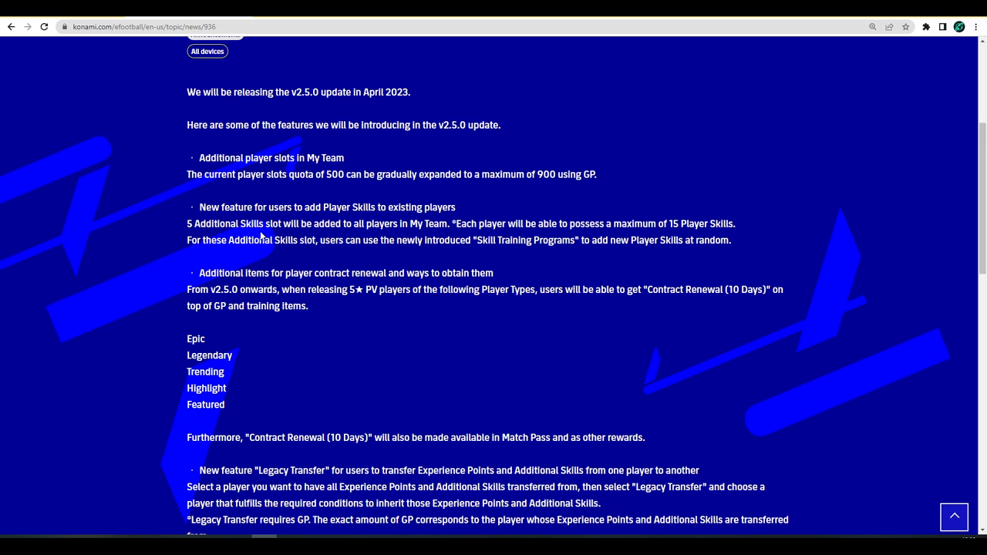
{"action": "scroll", "scroll_direction": "up", "scroll_amount": 3}
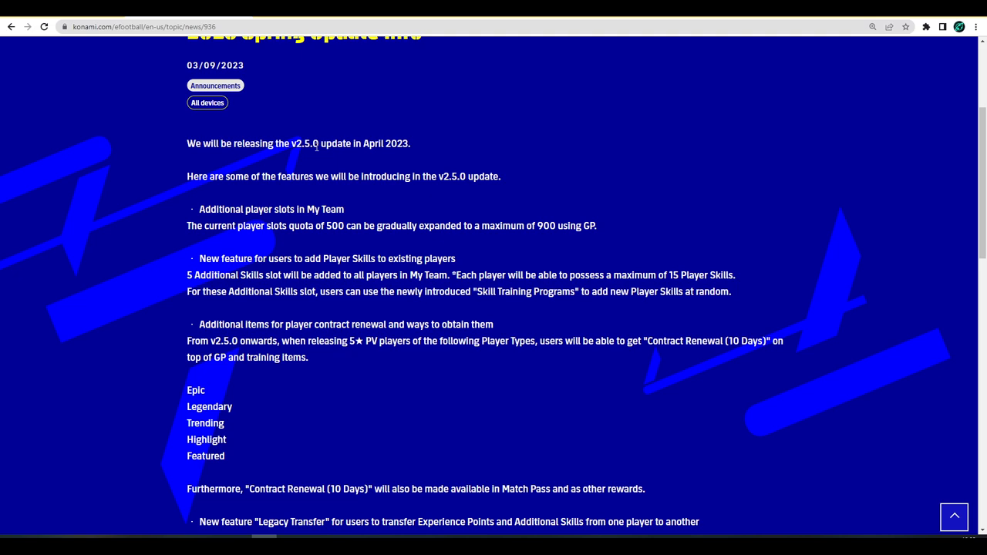
{"action": "mouse_move", "coordinate": [141, 474]}
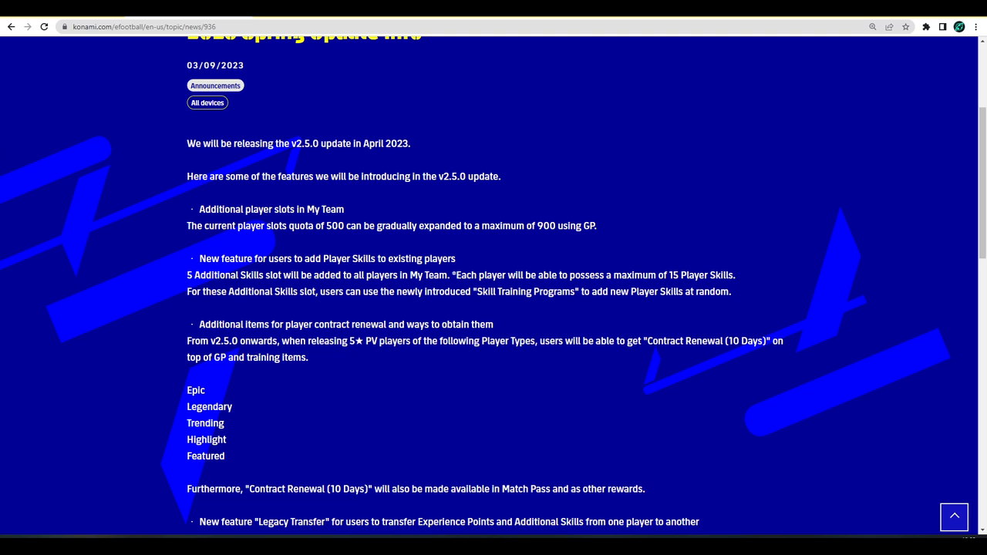
{"action": "mouse_move", "coordinate": [472, 320]}
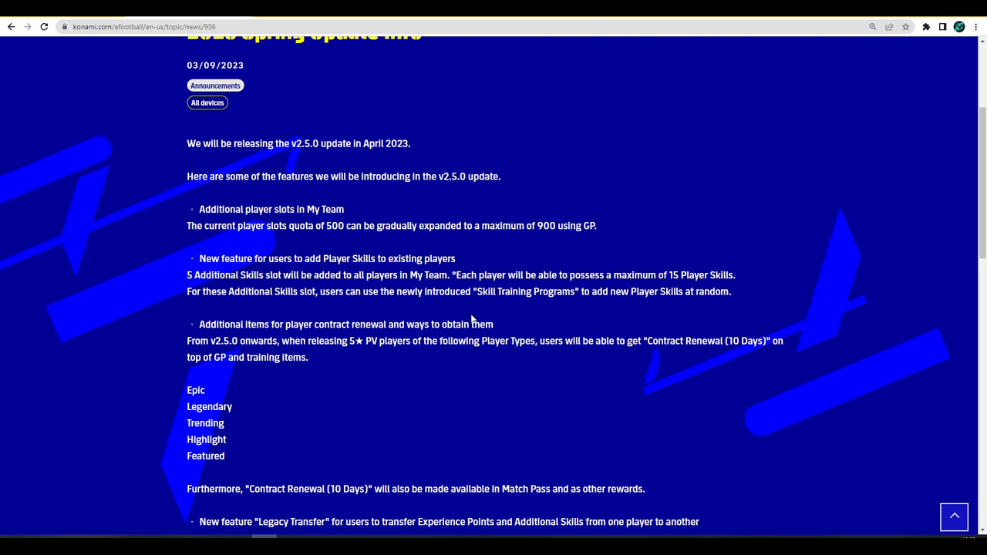
{"action": "mouse_move", "coordinate": [472, 316]}
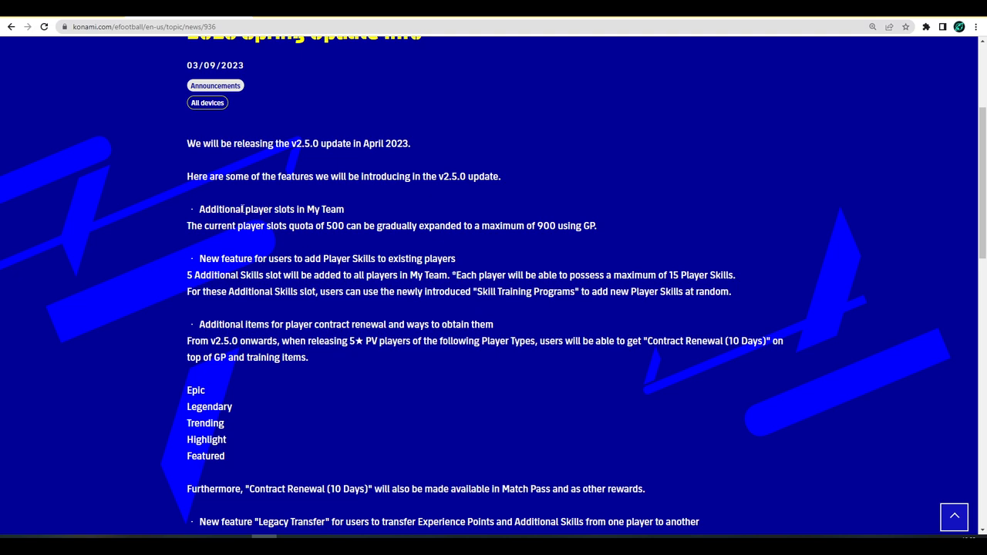
{"action": "double_click", "coordinate": [272, 210]}
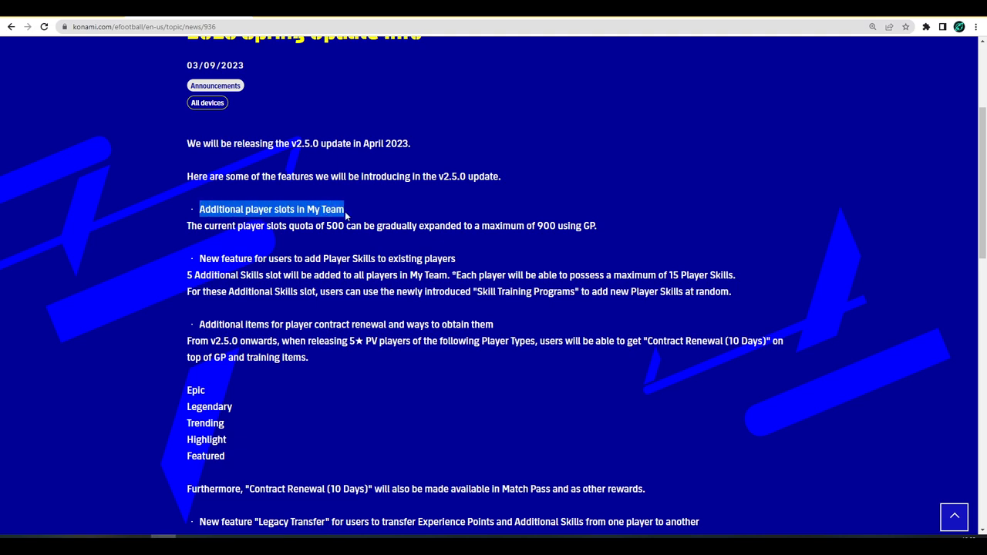
{"action": "double_click", "coordinate": [333, 225]}
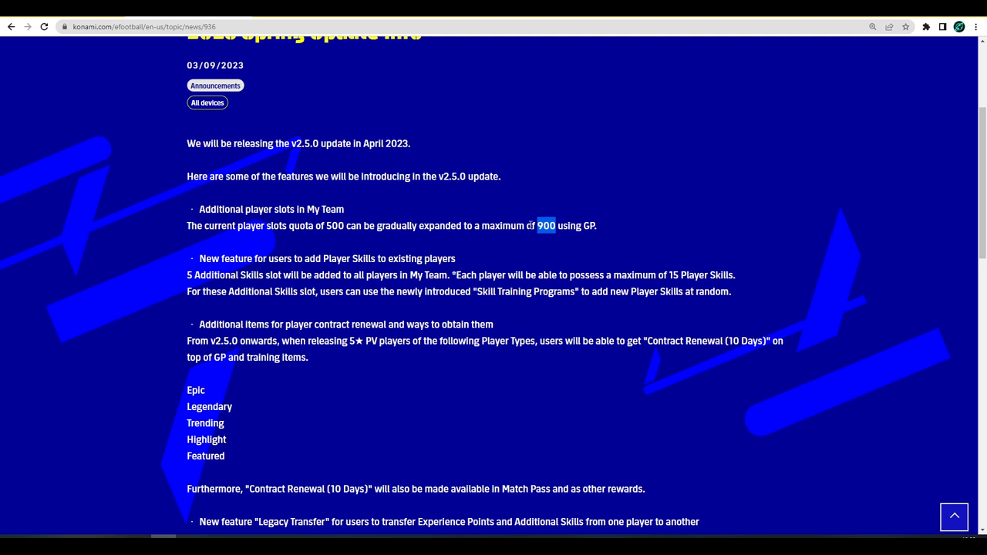
{"action": "mouse_move", "coordinate": [502, 225]}
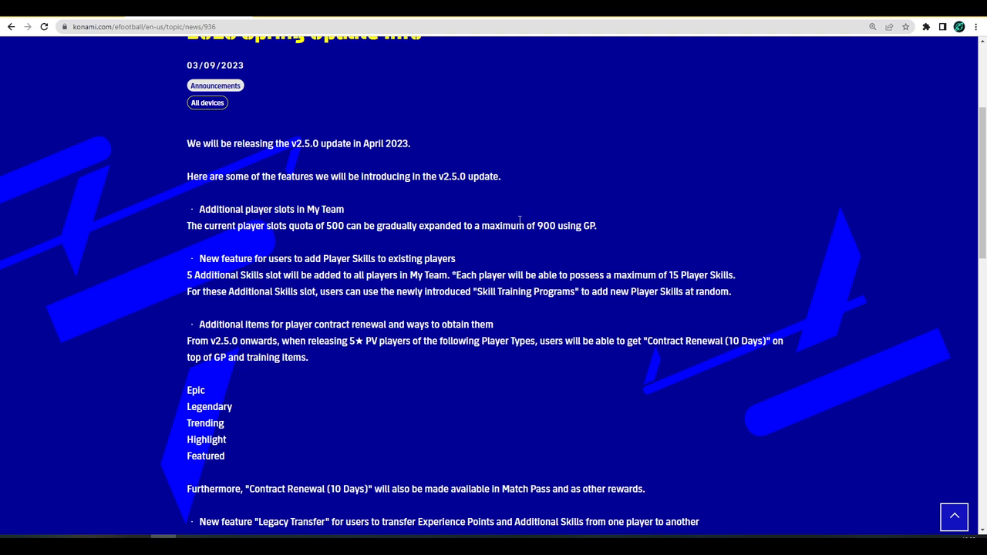
{"action": "double_click", "coordinate": [586, 225]}
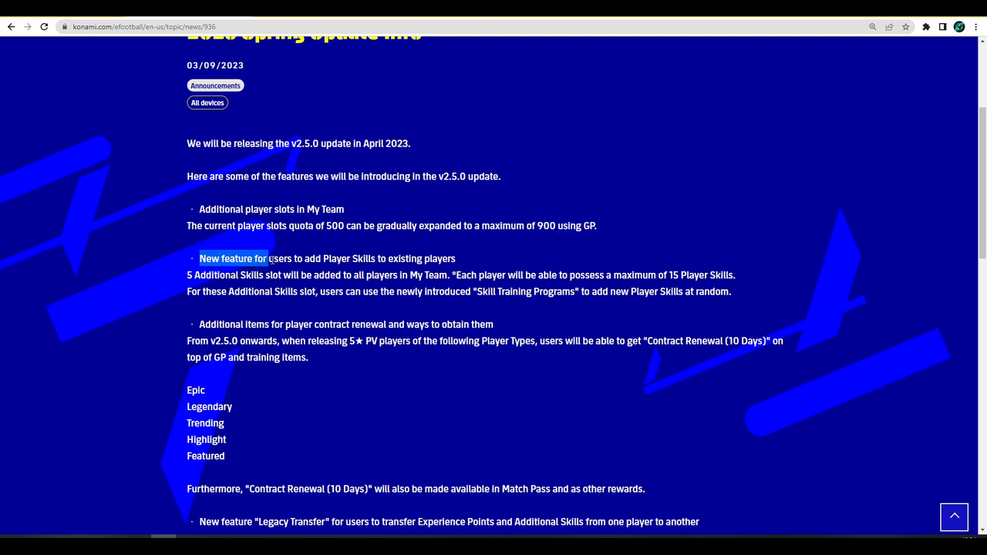
{"action": "left_click_drag", "start_coordinate": [269, 260], "coordinate": [377, 260]}
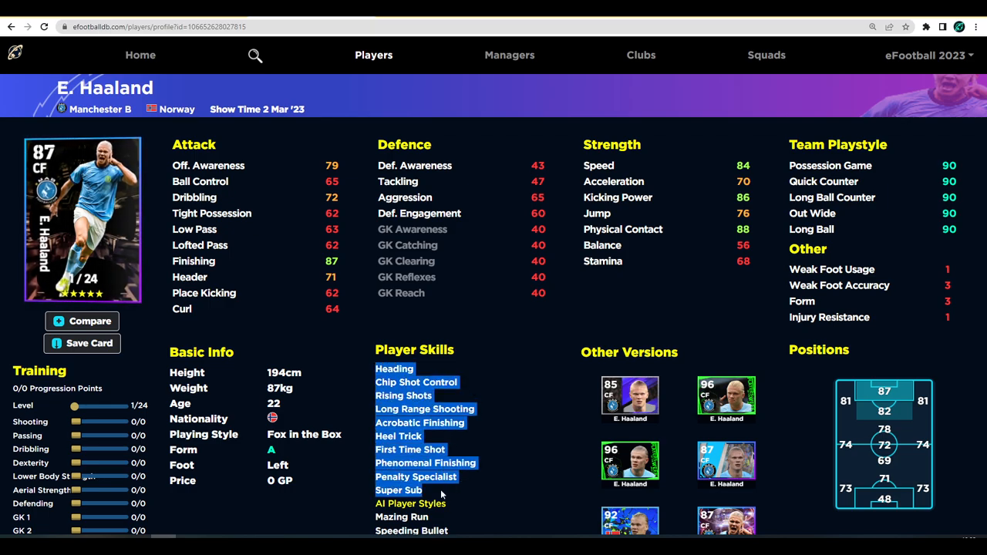
Scroll through E. Haaland's Player Skills section on his eFootballDB profile
{"action": "scroll", "scroll_direction": "down", "scroll_amount": 3}
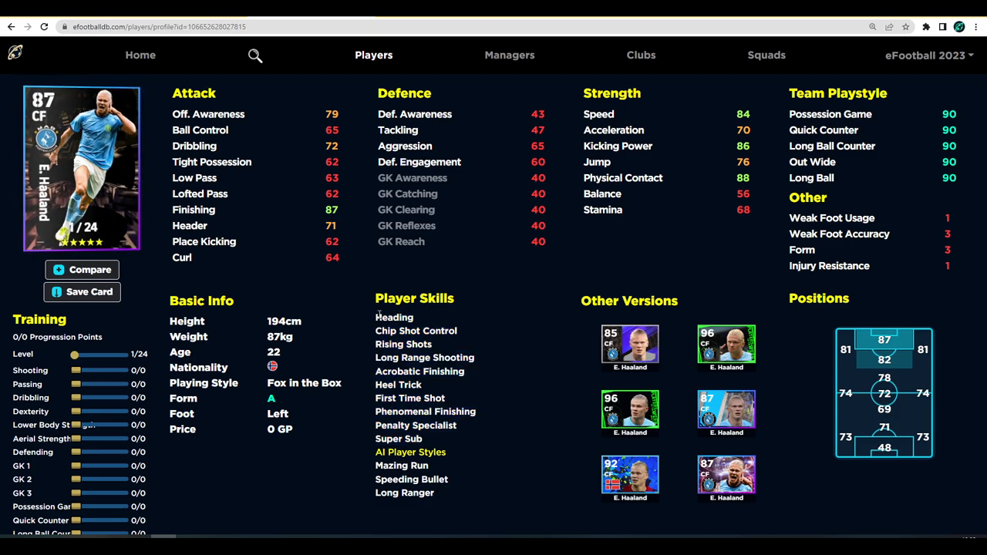
{"action": "scroll", "scroll_direction": "up", "scroll_amount": 3}
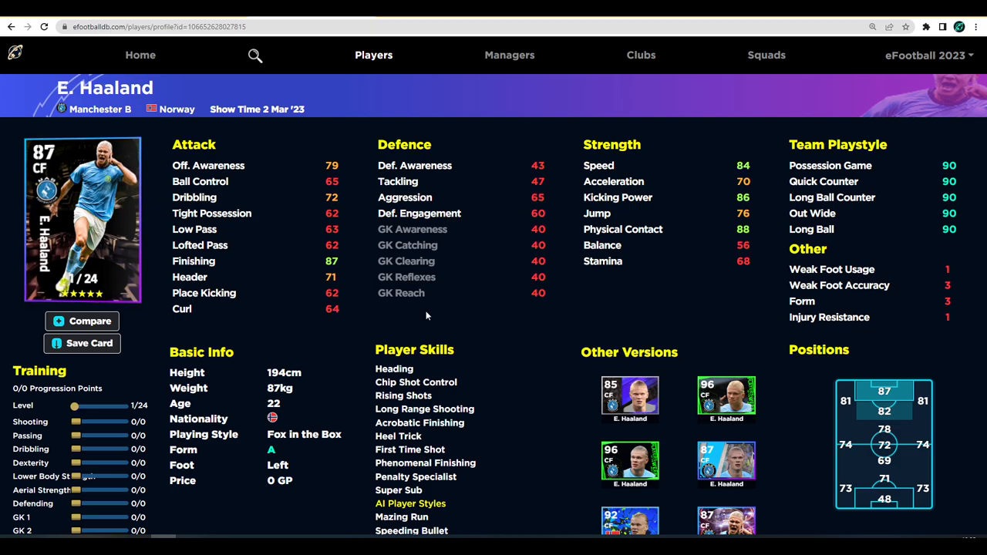
{"action": "scroll", "scroll_direction": "down", "scroll_amount": 3}
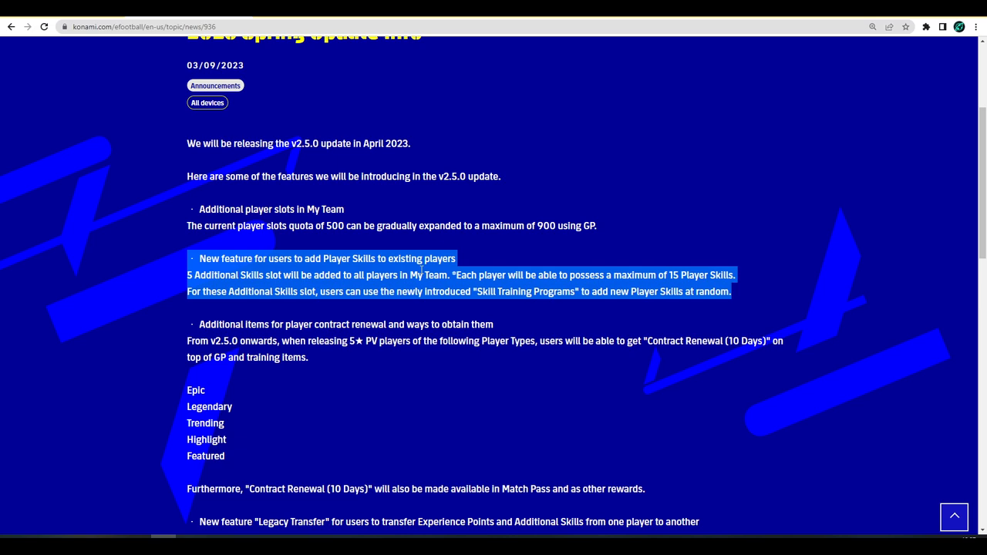
Clear the highlights around the 'Contract Renewal (10 Days)' reward text
{"action": "left_click", "coordinate": [211, 324]}
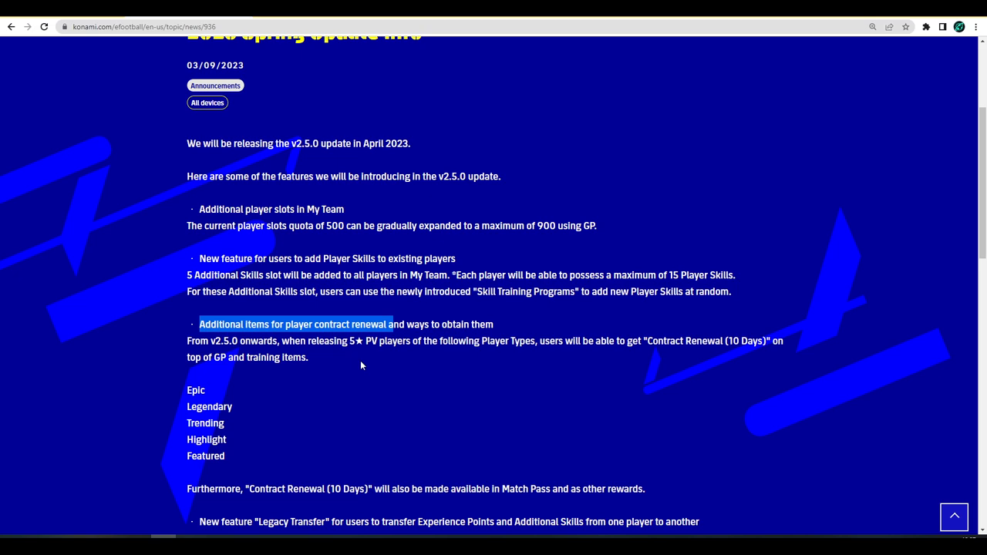
{"action": "left_click", "coordinate": [362, 367]}
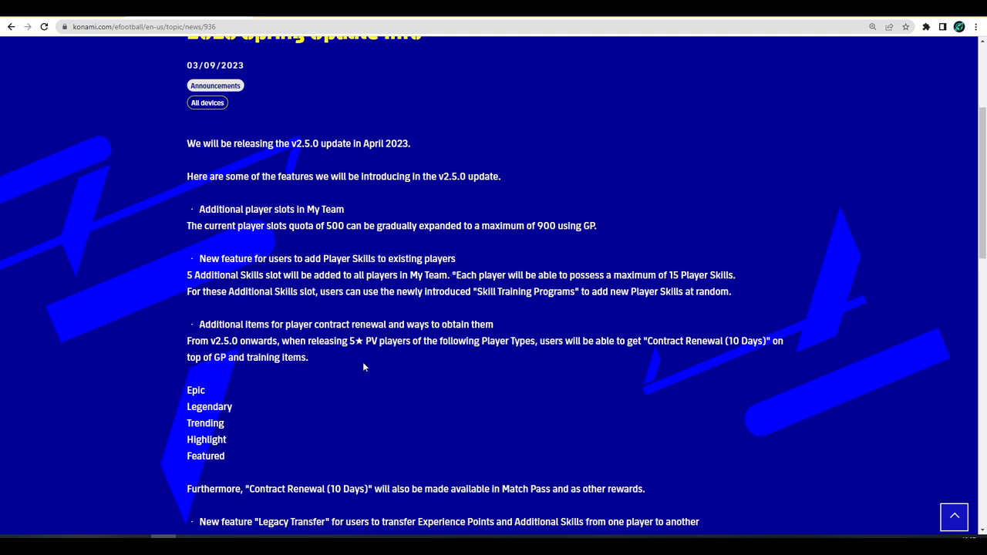
{"action": "mouse_move", "coordinate": [651, 342]}
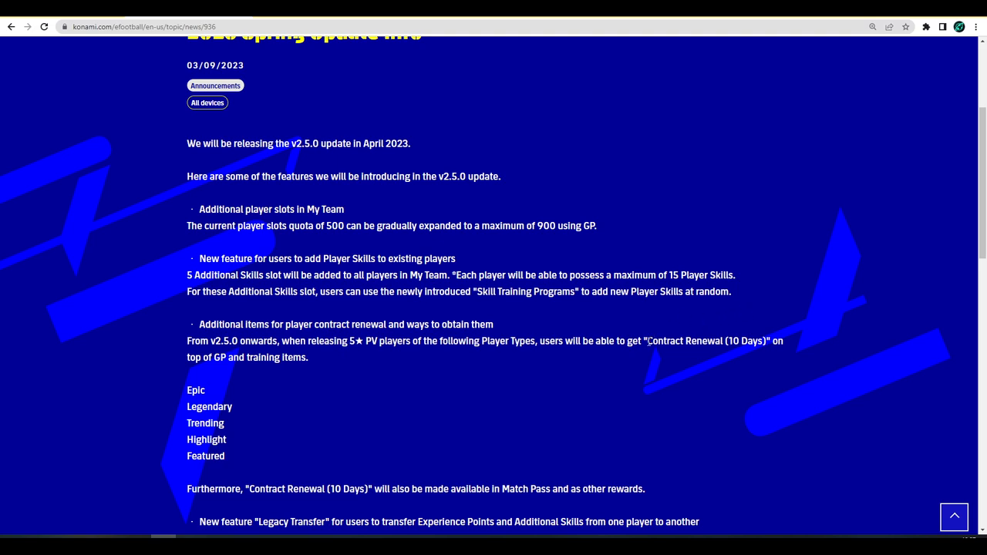
{"action": "mouse_move", "coordinate": [414, 349]}
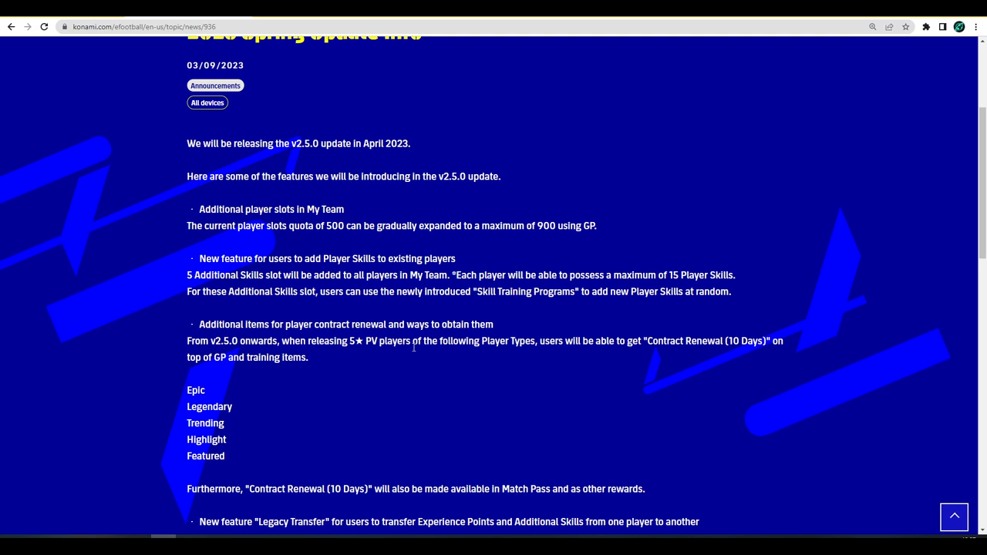
{"action": "mouse_move", "coordinate": [394, 358]}
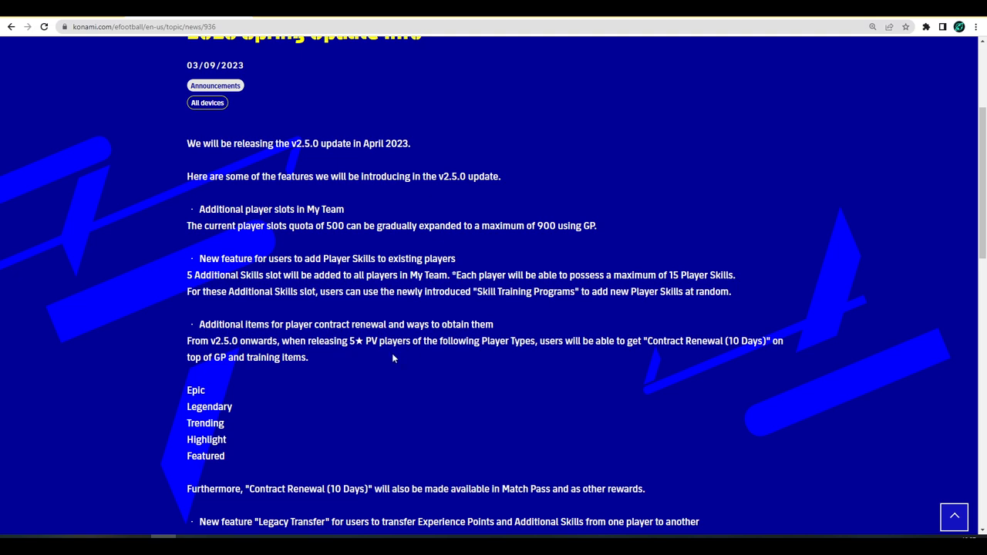
{"action": "mouse_move", "coordinate": [557, 347]}
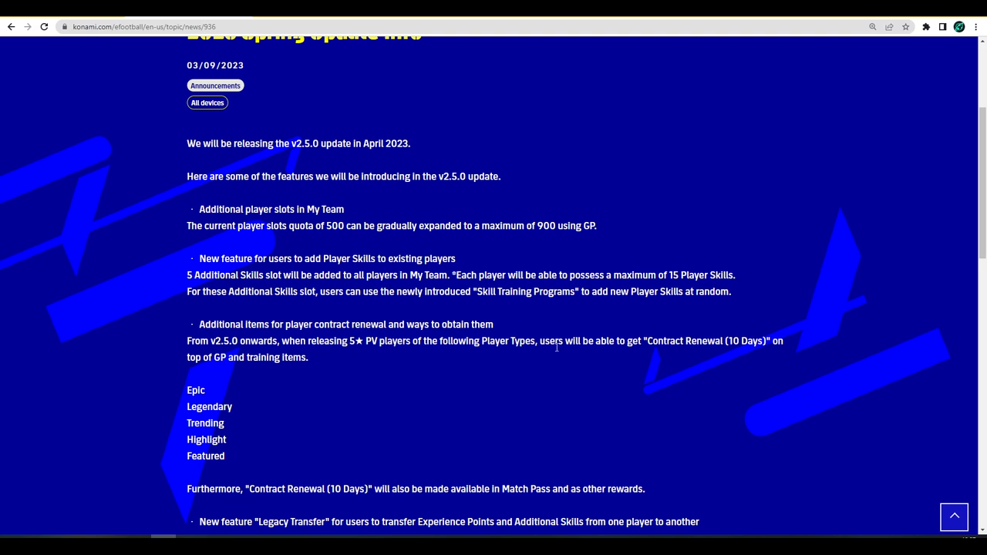
{"action": "mouse_move", "coordinate": [665, 340]}
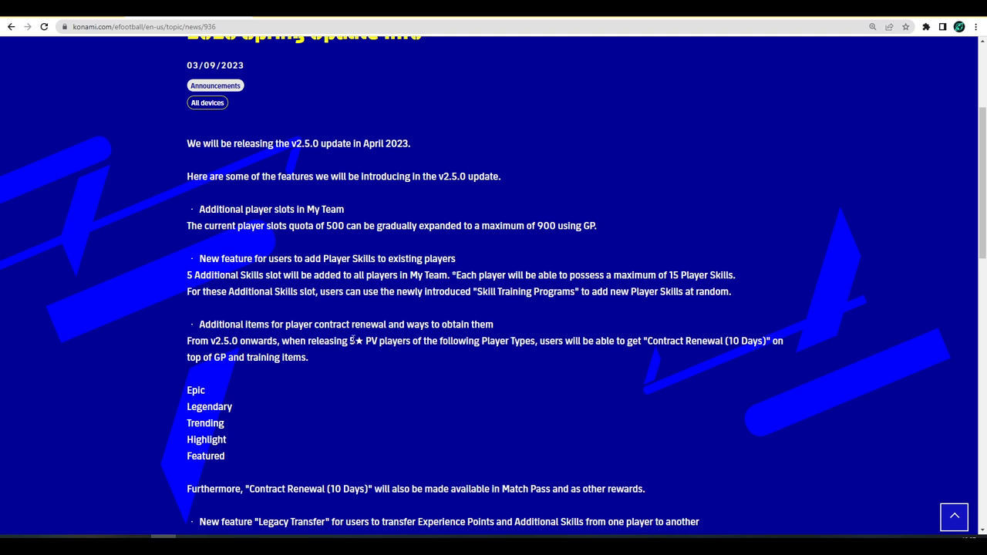
{"action": "mouse_move", "coordinate": [264, 415]}
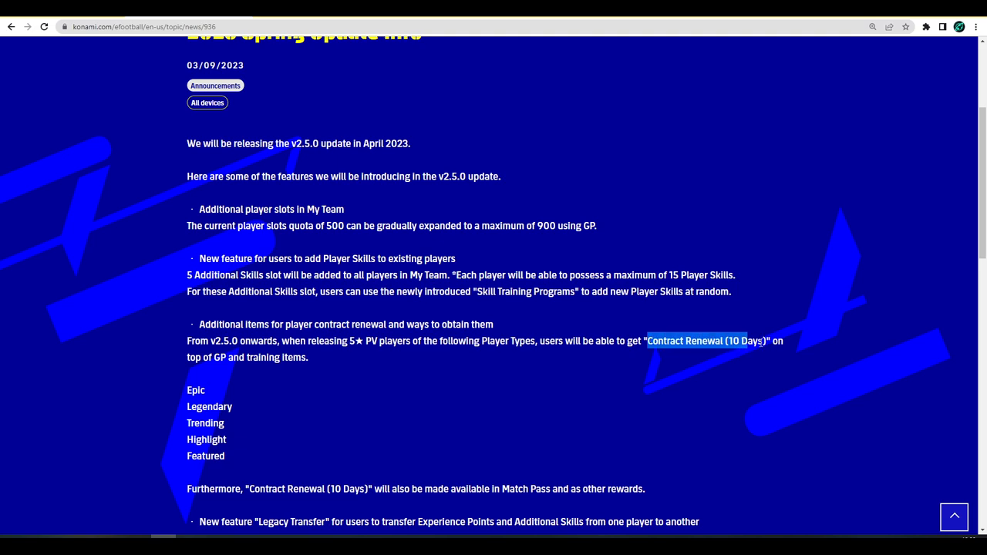
{"action": "left_click", "coordinate": [355, 367]}
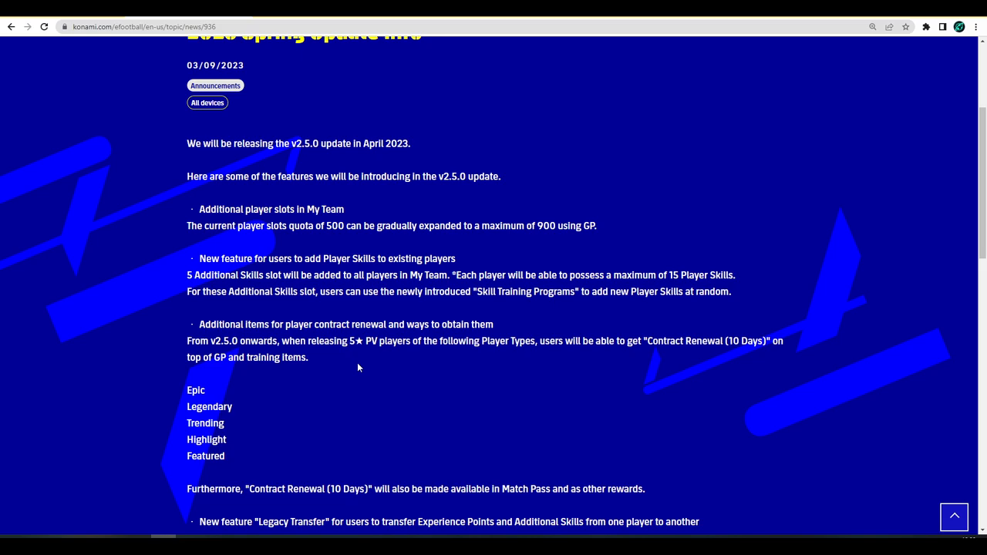
Scroll down the announcement to the New feature 'Legacy Transfer' section
{"action": "scroll", "scroll_direction": "down", "scroll_amount": 3}
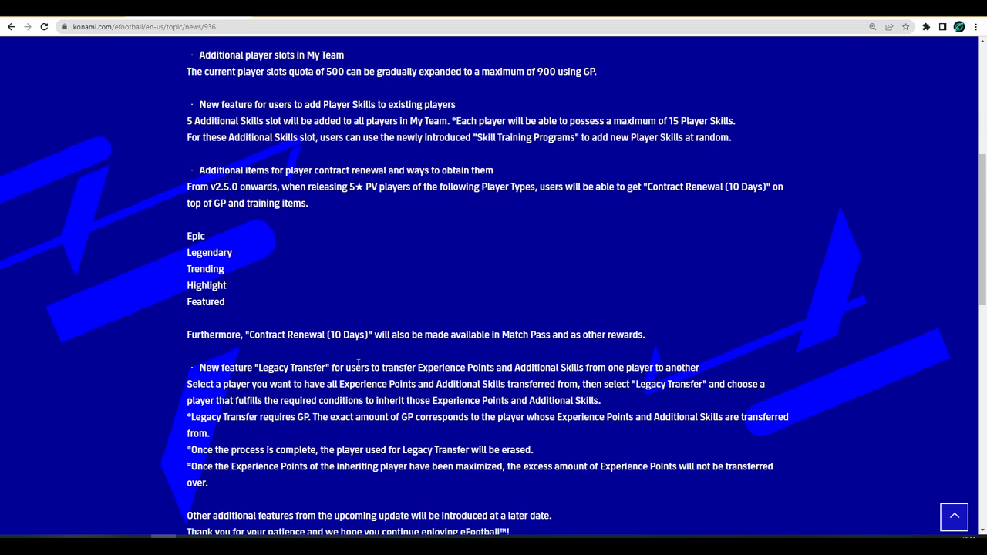
{"action": "mouse_move", "coordinate": [220, 349]}
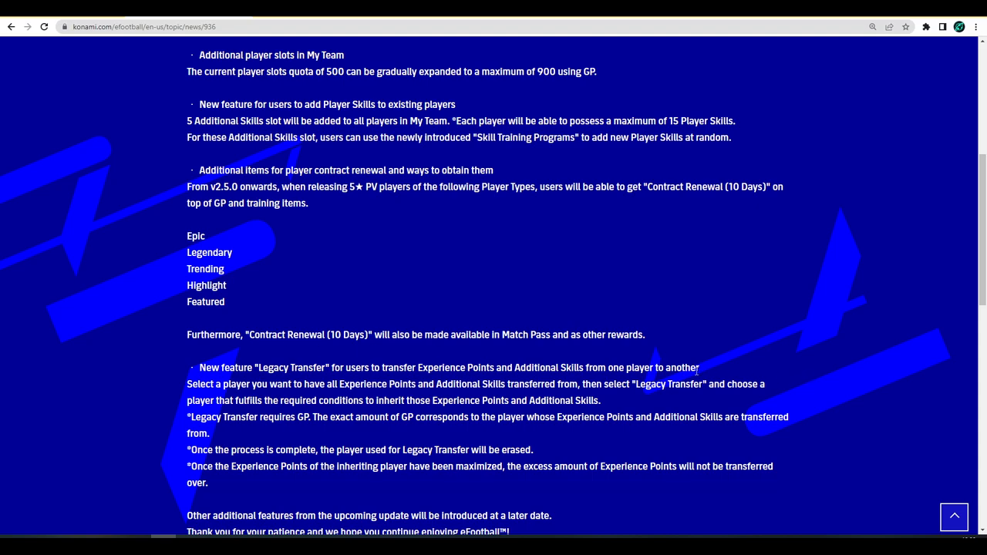
{"action": "scroll", "scroll_direction": "down", "scroll_amount": 3}
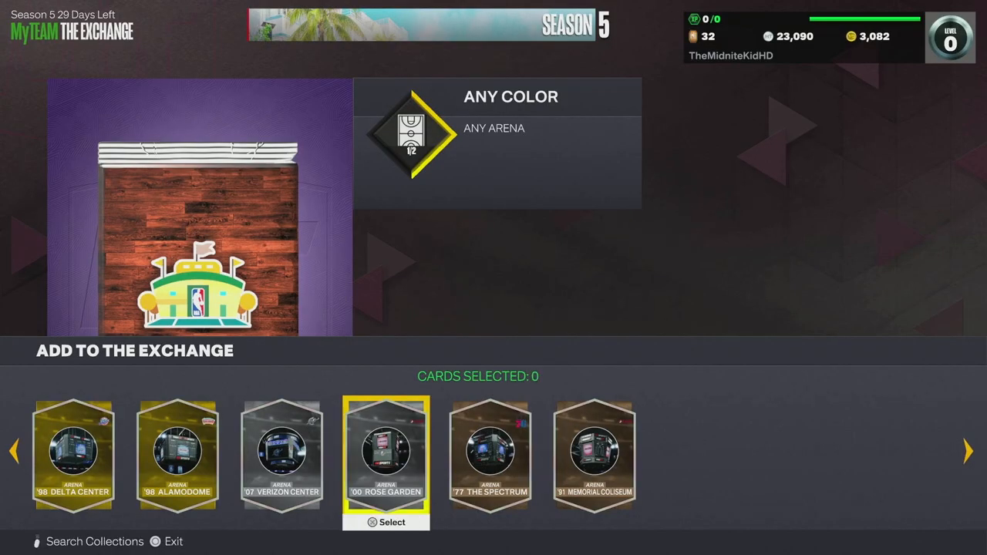
Submit an arena card, dismiss the pack reward, view Dark Matter, then return to the exchange list
{"action": "left_click", "coordinate": [386, 455]}
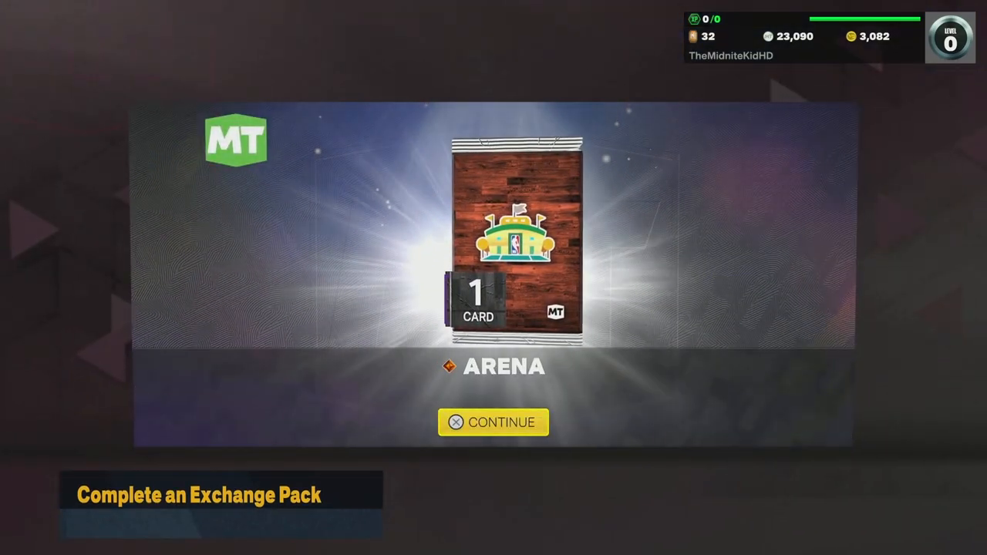
{"action": "left_click", "coordinate": [494, 423]}
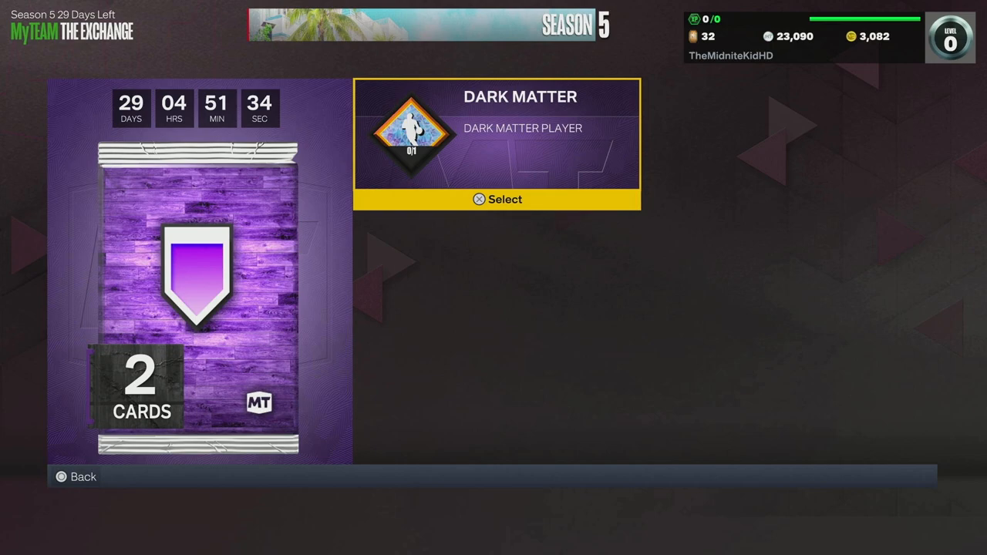
{"action": "left_click", "coordinate": [496, 199]}
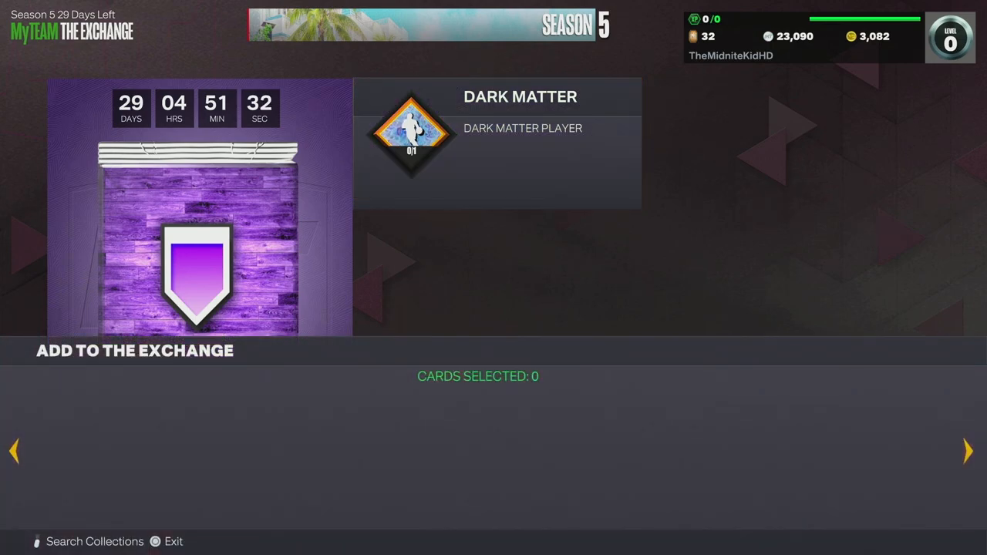
{"action": "left_click", "coordinate": [96, 541]}
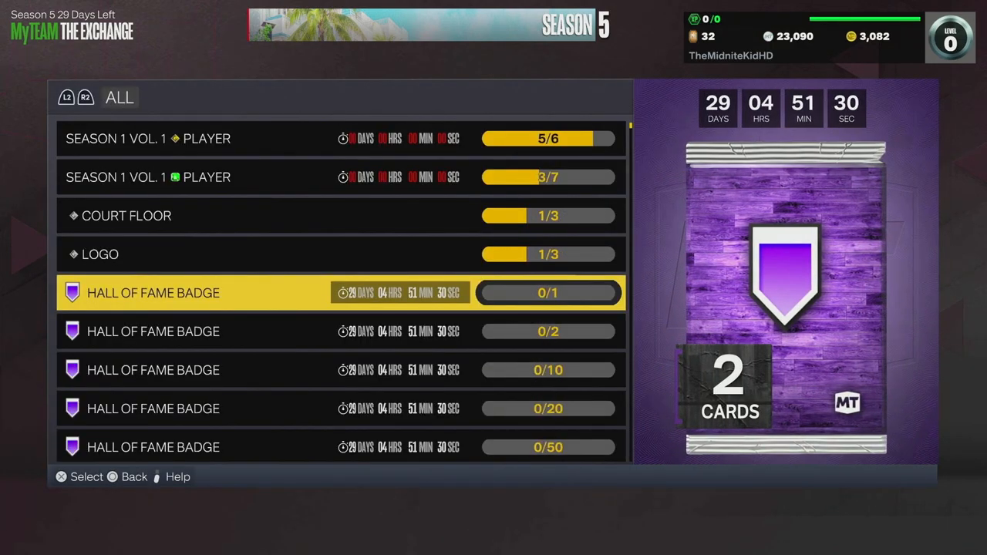
{"action": "left_click", "coordinate": [340, 293]}
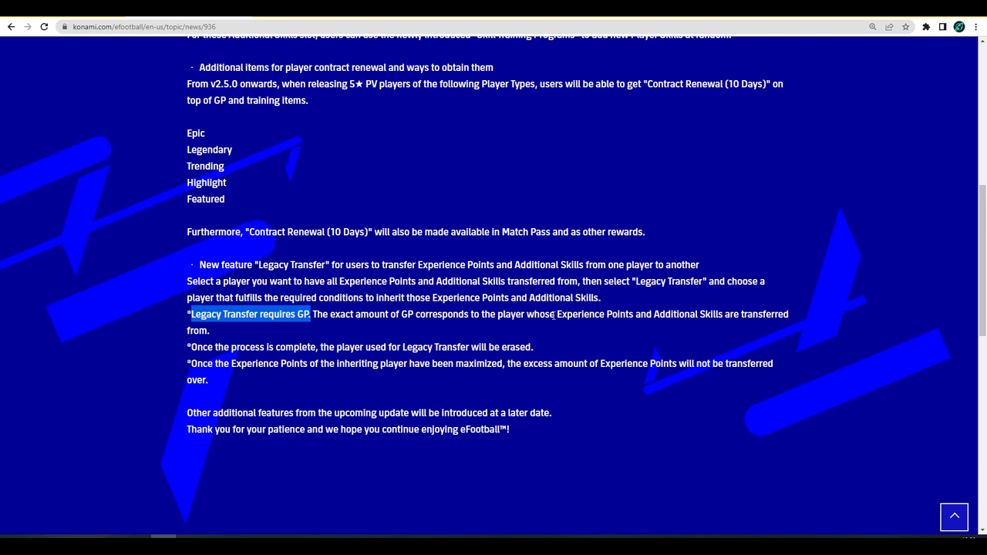
{"action": "mouse_move", "coordinate": [256, 339]}
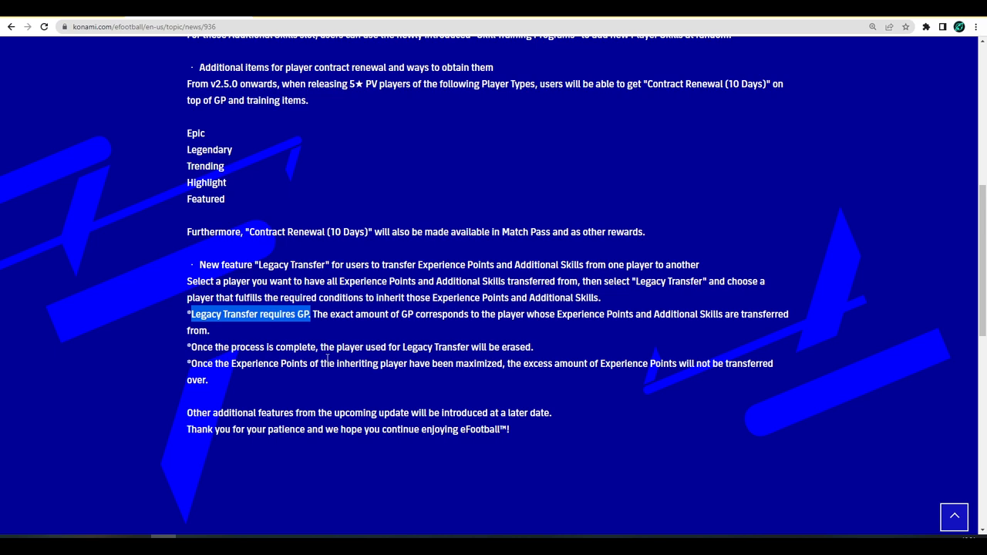
{"action": "mouse_move", "coordinate": [503, 336]}
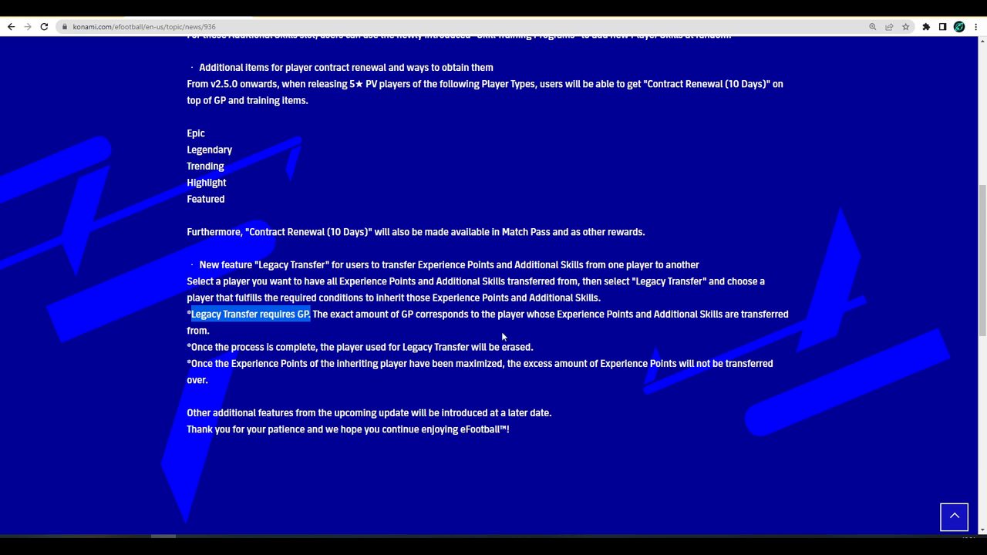
{"action": "mouse_move", "coordinate": [147, 398]}
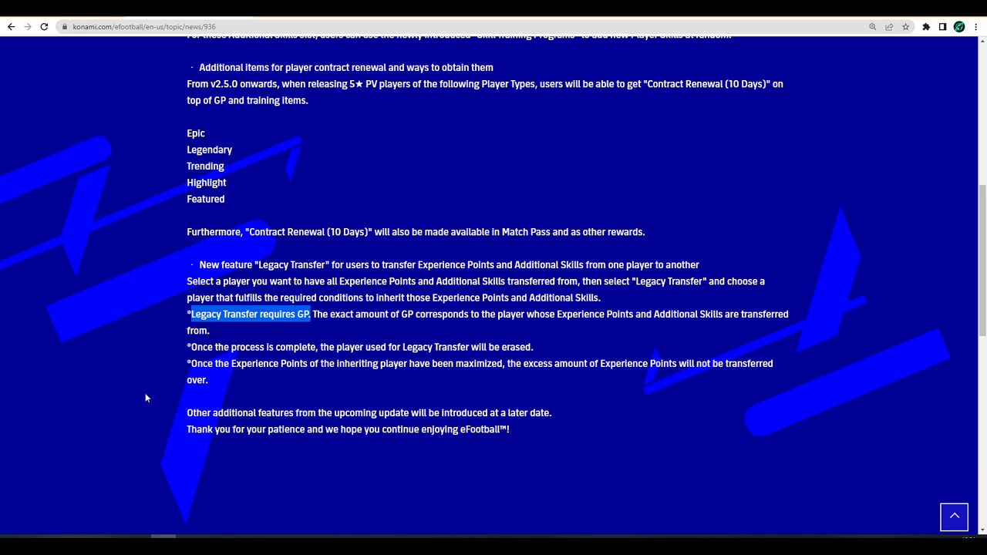
{"action": "mouse_move", "coordinate": [460, 364]}
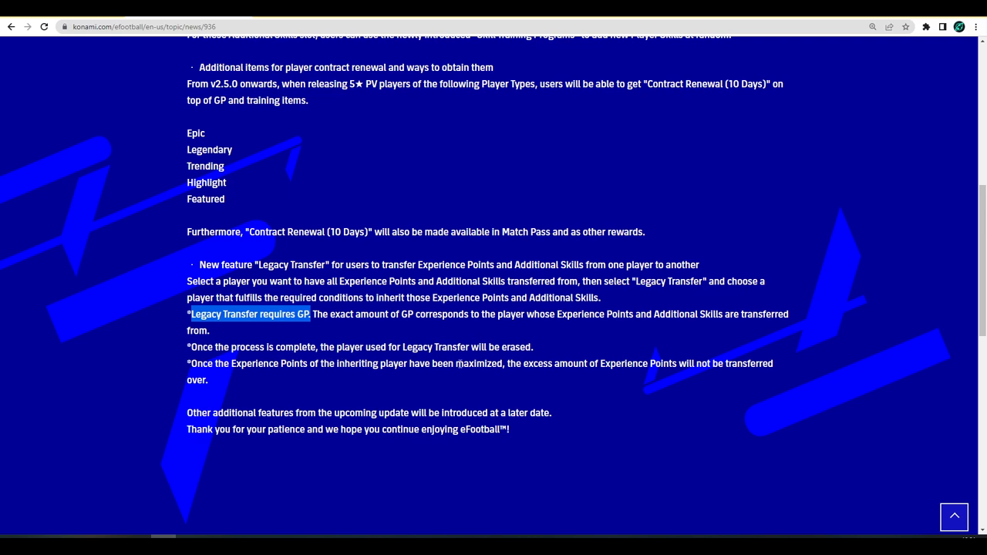
{"action": "mouse_move", "coordinate": [241, 379]}
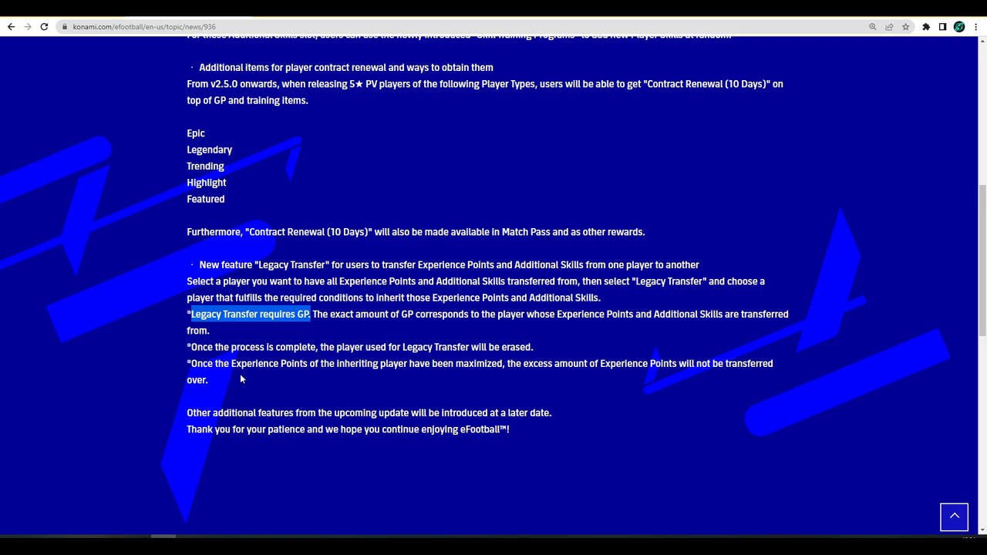
Scroll back up to the top of the update article
{"action": "scroll", "scroll_direction": "up", "scroll_amount": 3}
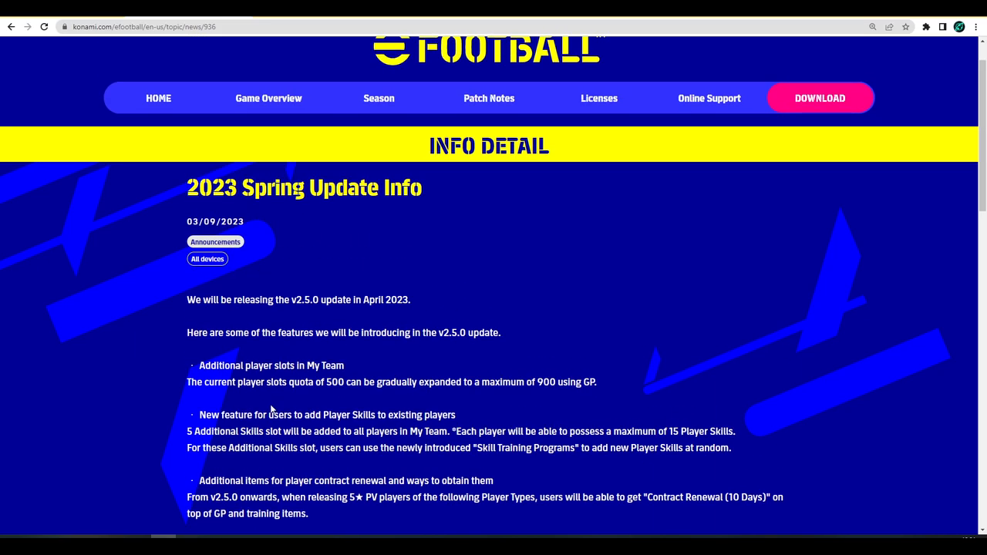
{"action": "scroll", "scroll_direction": "down", "scroll_amount": 3}
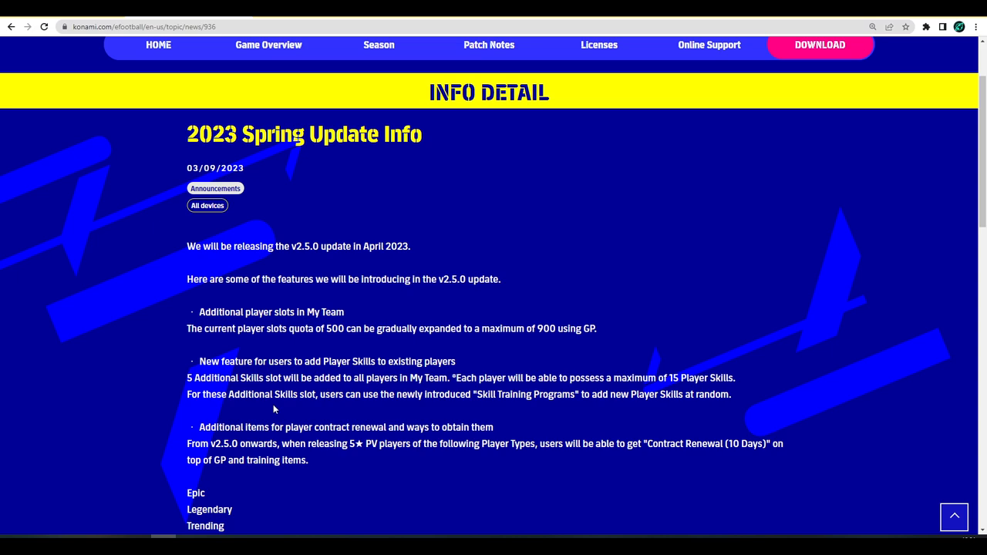
{"action": "mouse_move", "coordinate": [281, 392]}
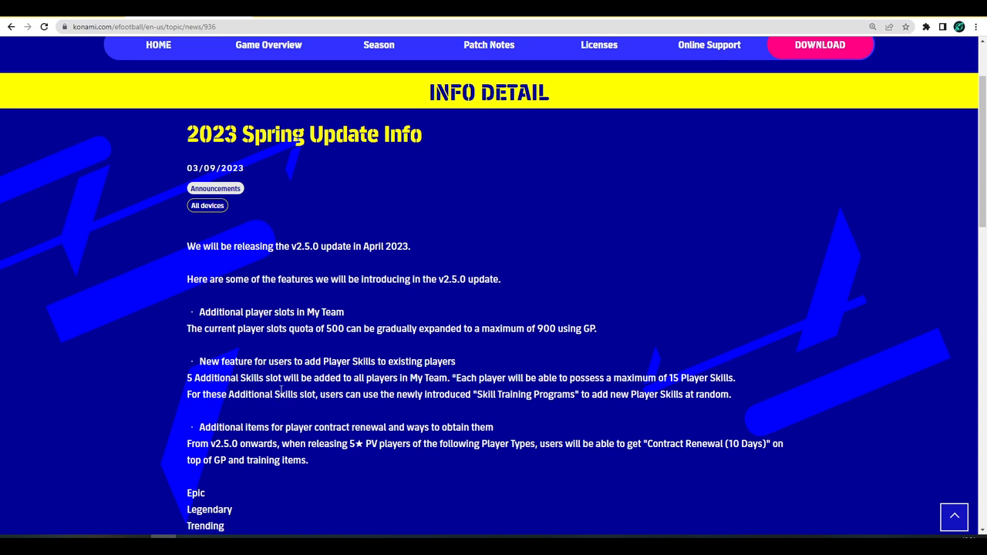
{"action": "mouse_move", "coordinate": [290, 413]}
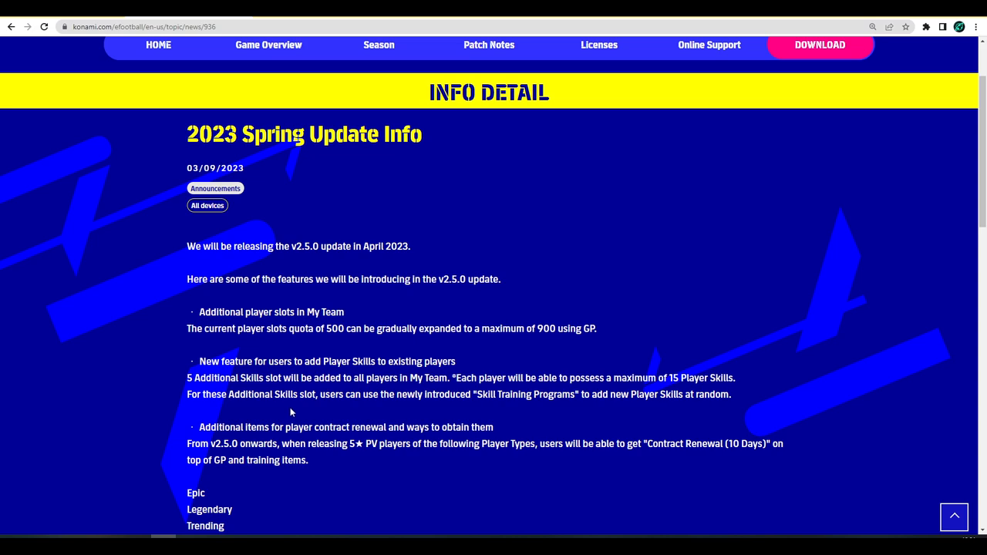
{"action": "mouse_move", "coordinate": [321, 396]}
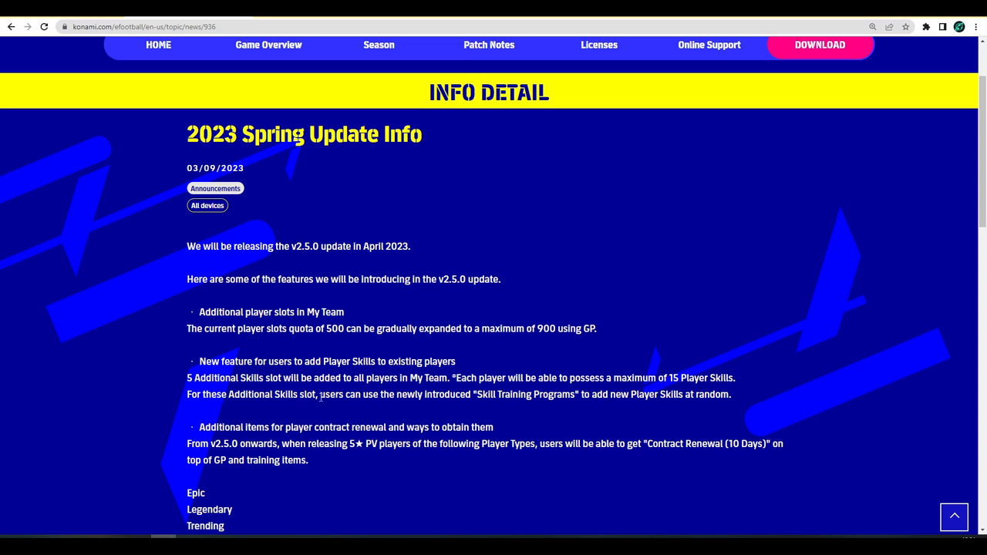
{"action": "mouse_move", "coordinate": [286, 414]}
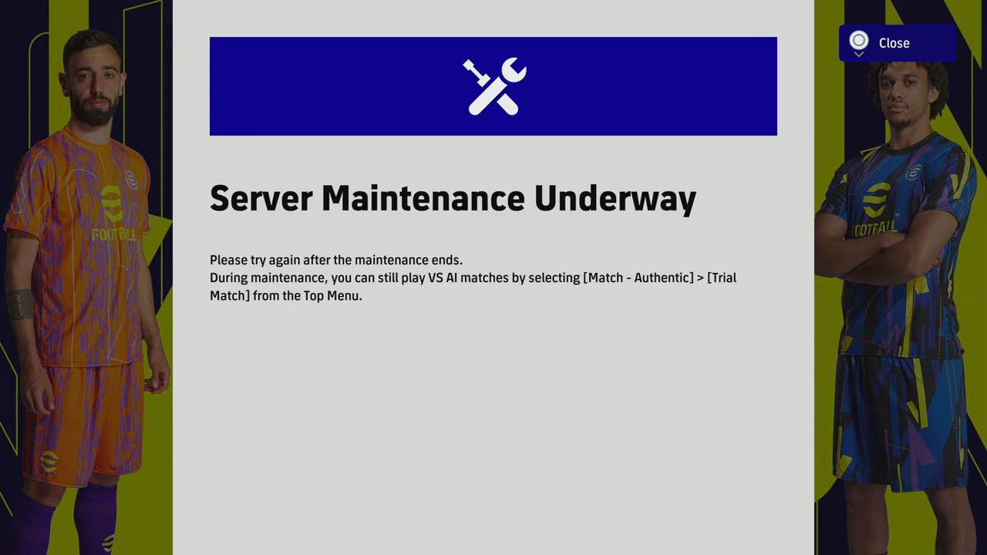
Close the Server Maintenance Underway notice to reach the top menu
{"action": "left_click", "coordinate": [894, 43]}
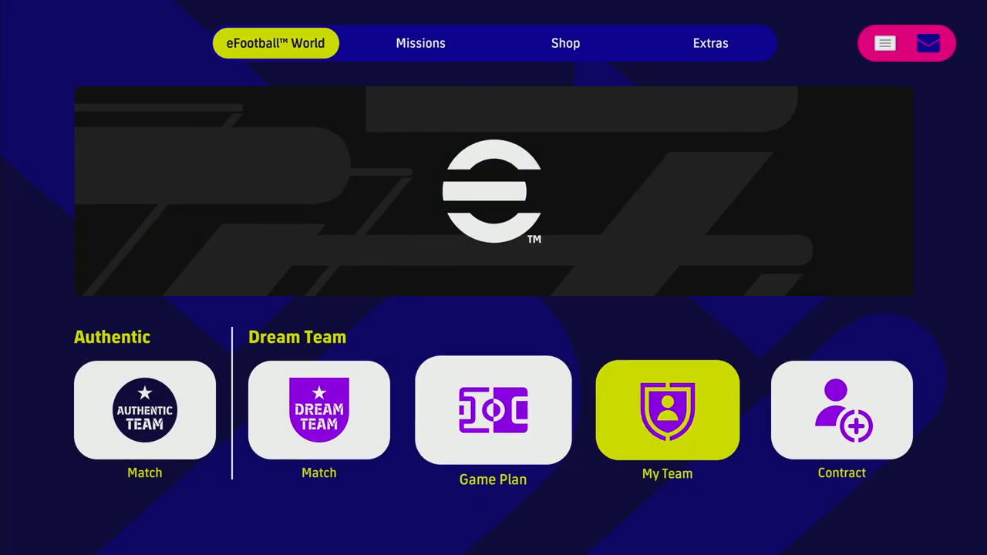